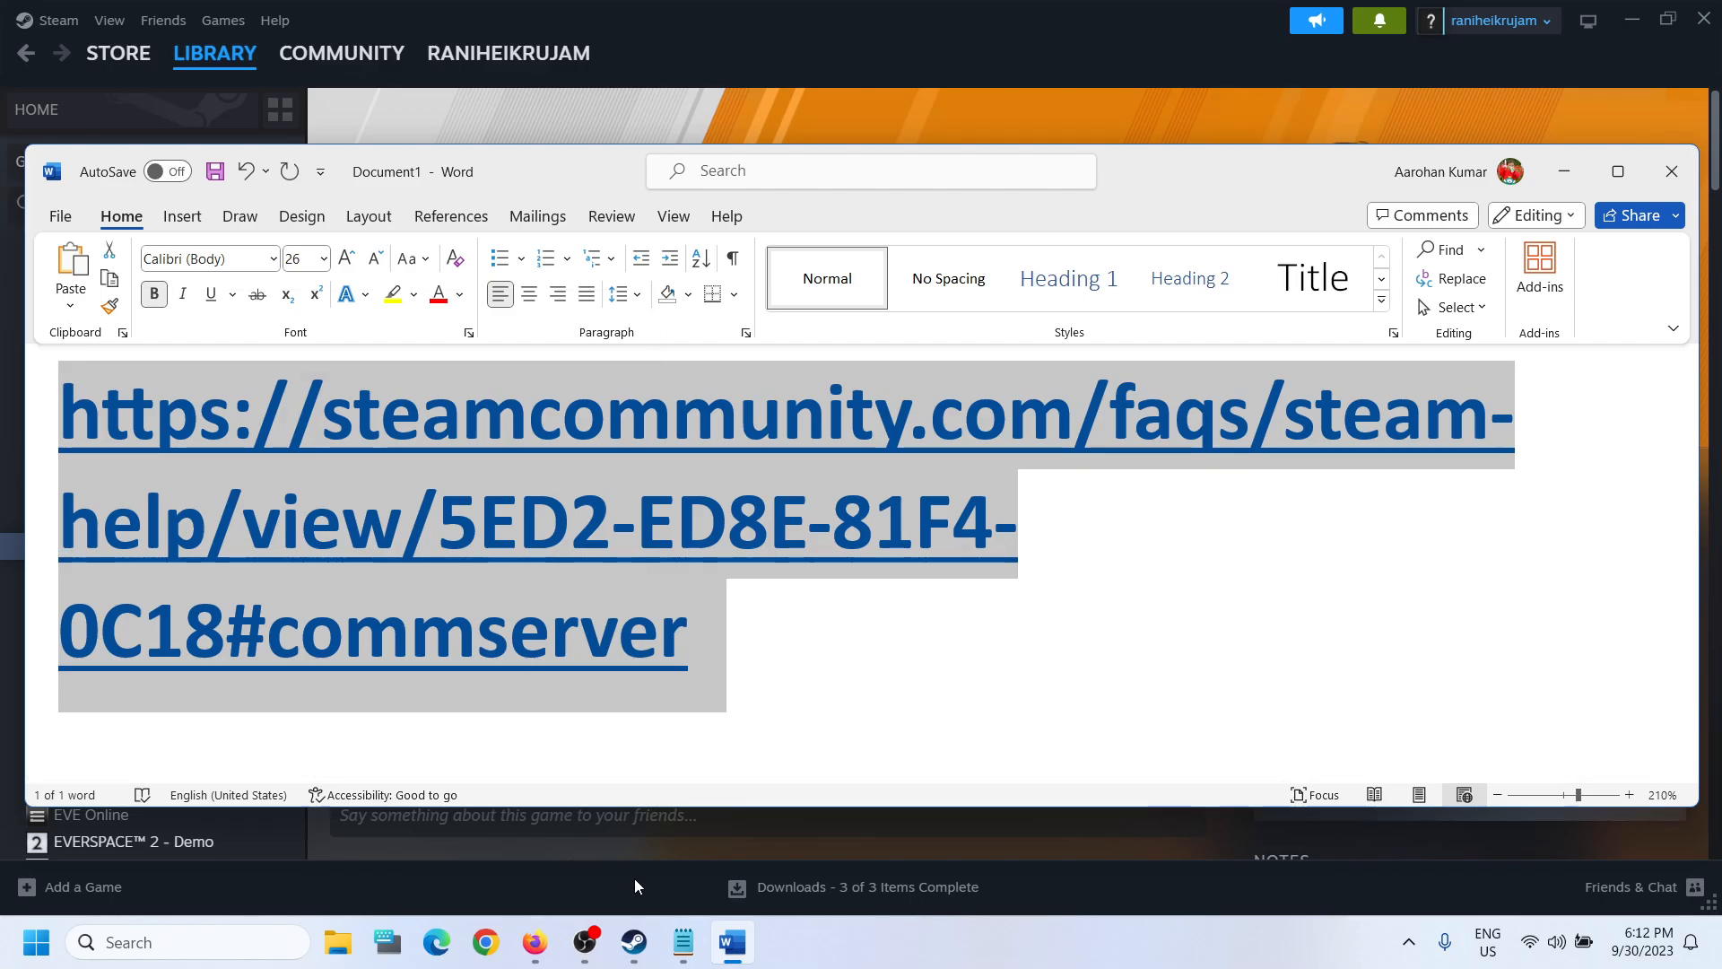
# Step: Switch from Word to Chrome showing the Steam FAQ on Counter-Strike 2 release
pyautogui.click(485, 942)
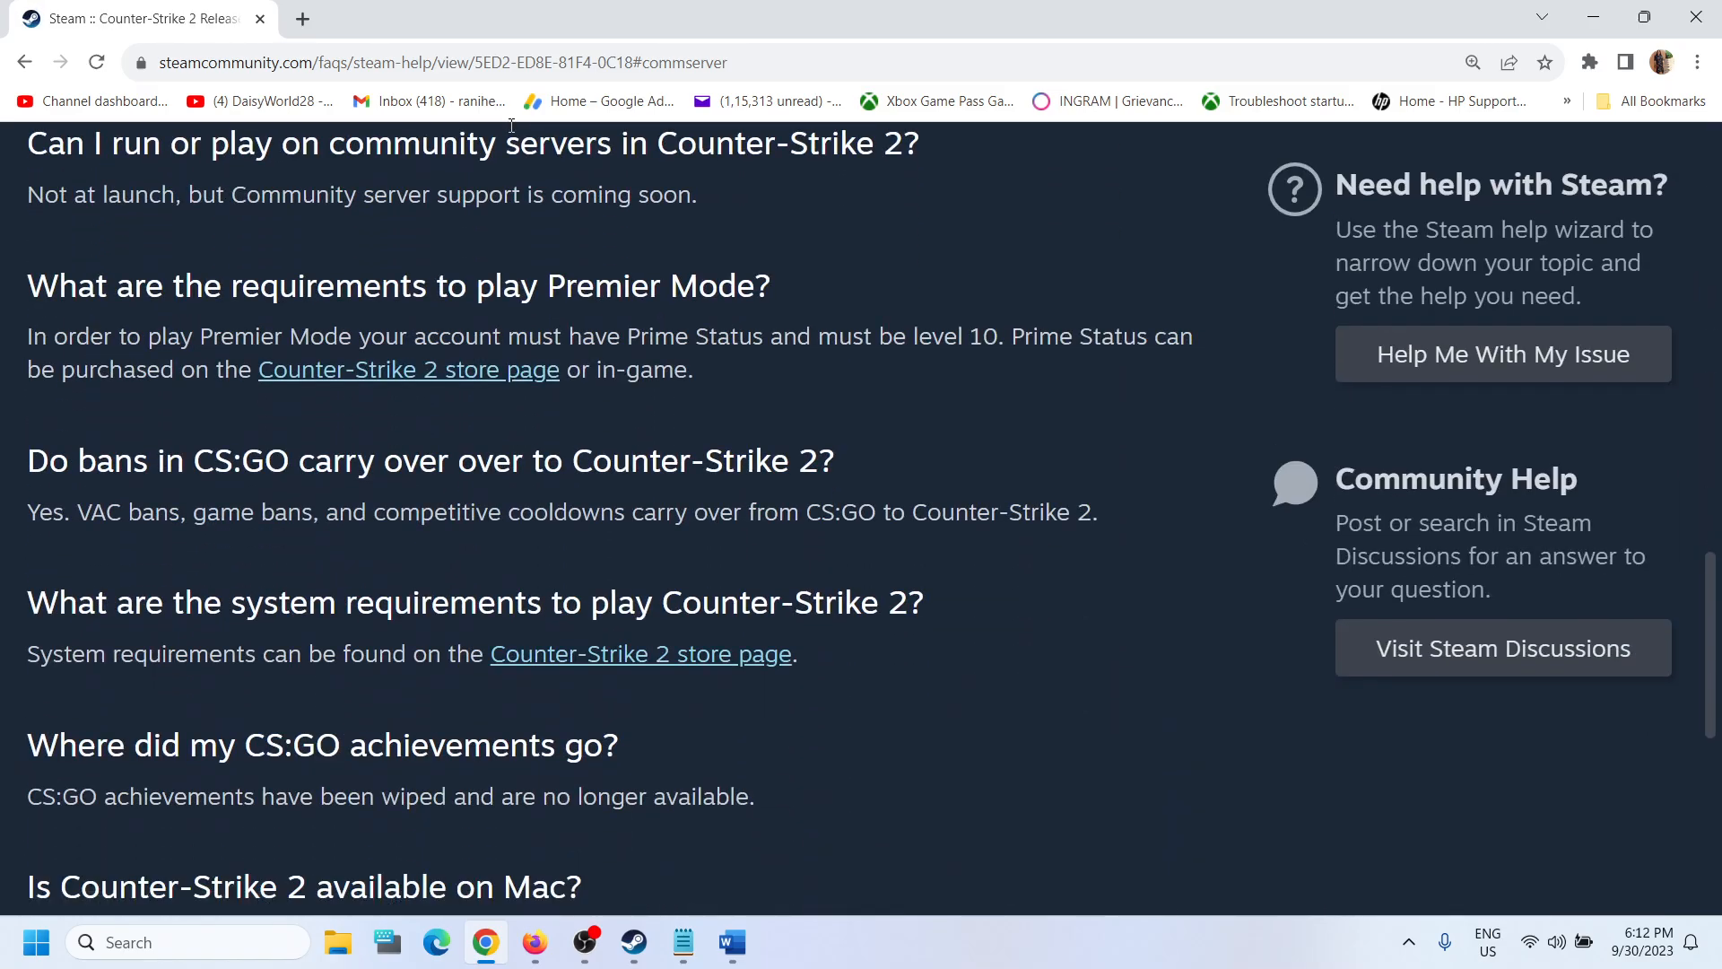
pyautogui.scroll(-3)
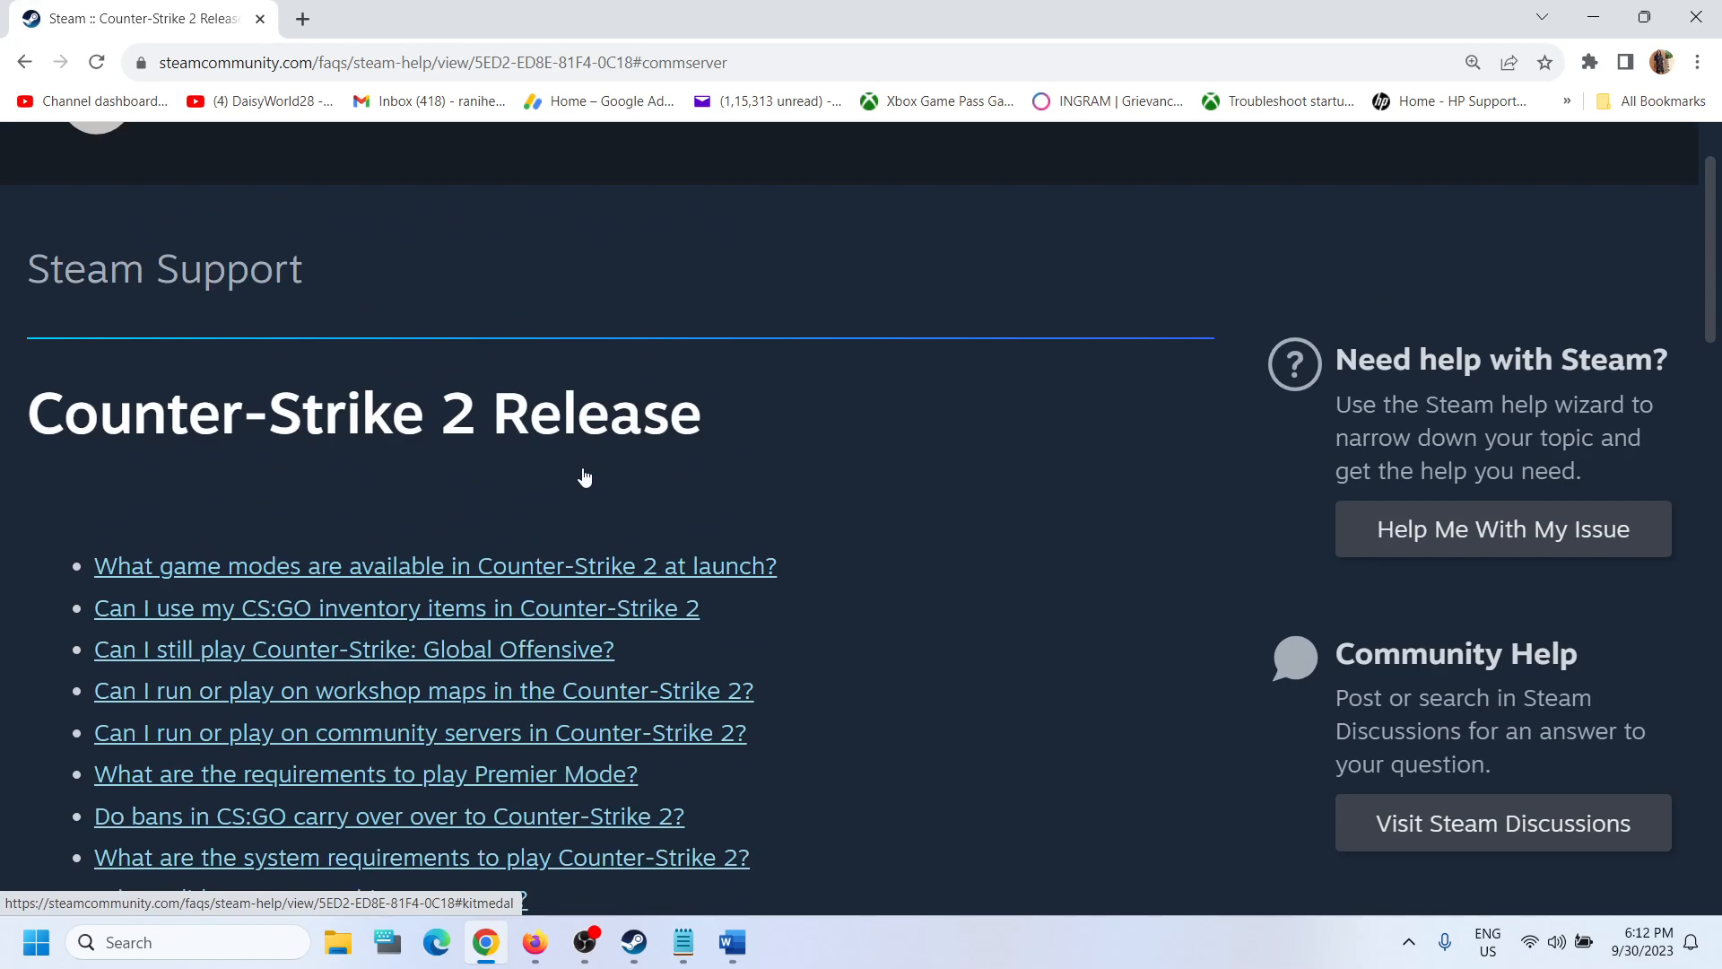
pyautogui.scroll(-3)
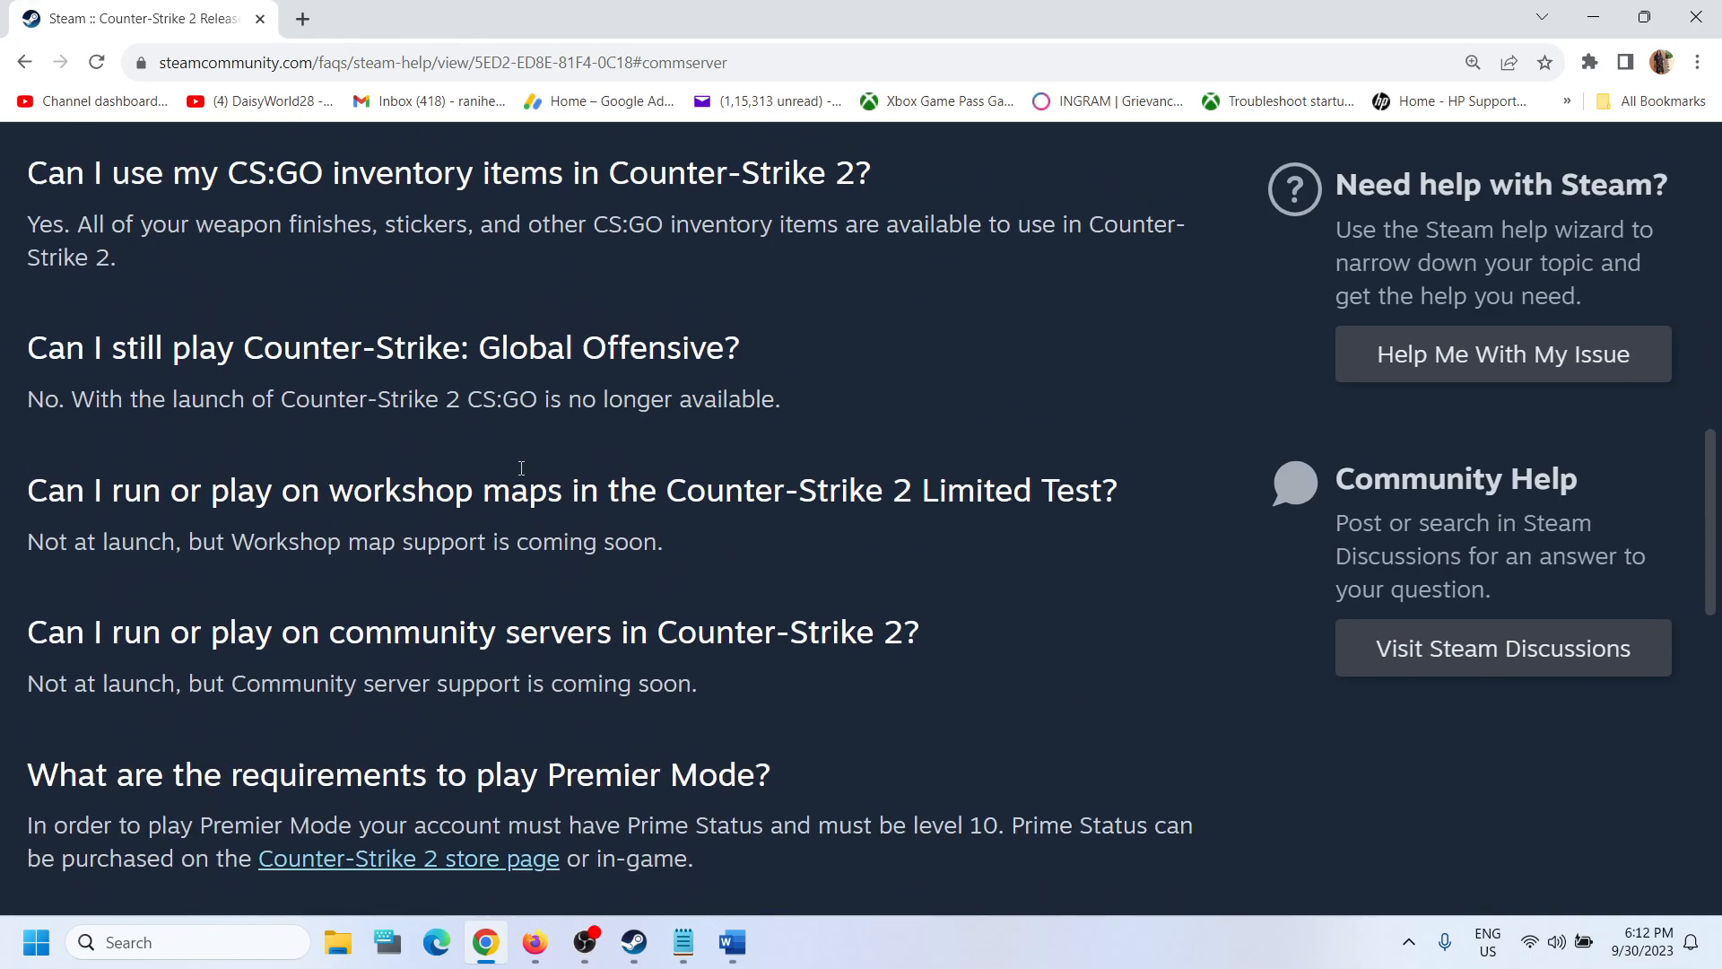
pyautogui.scroll(-3)
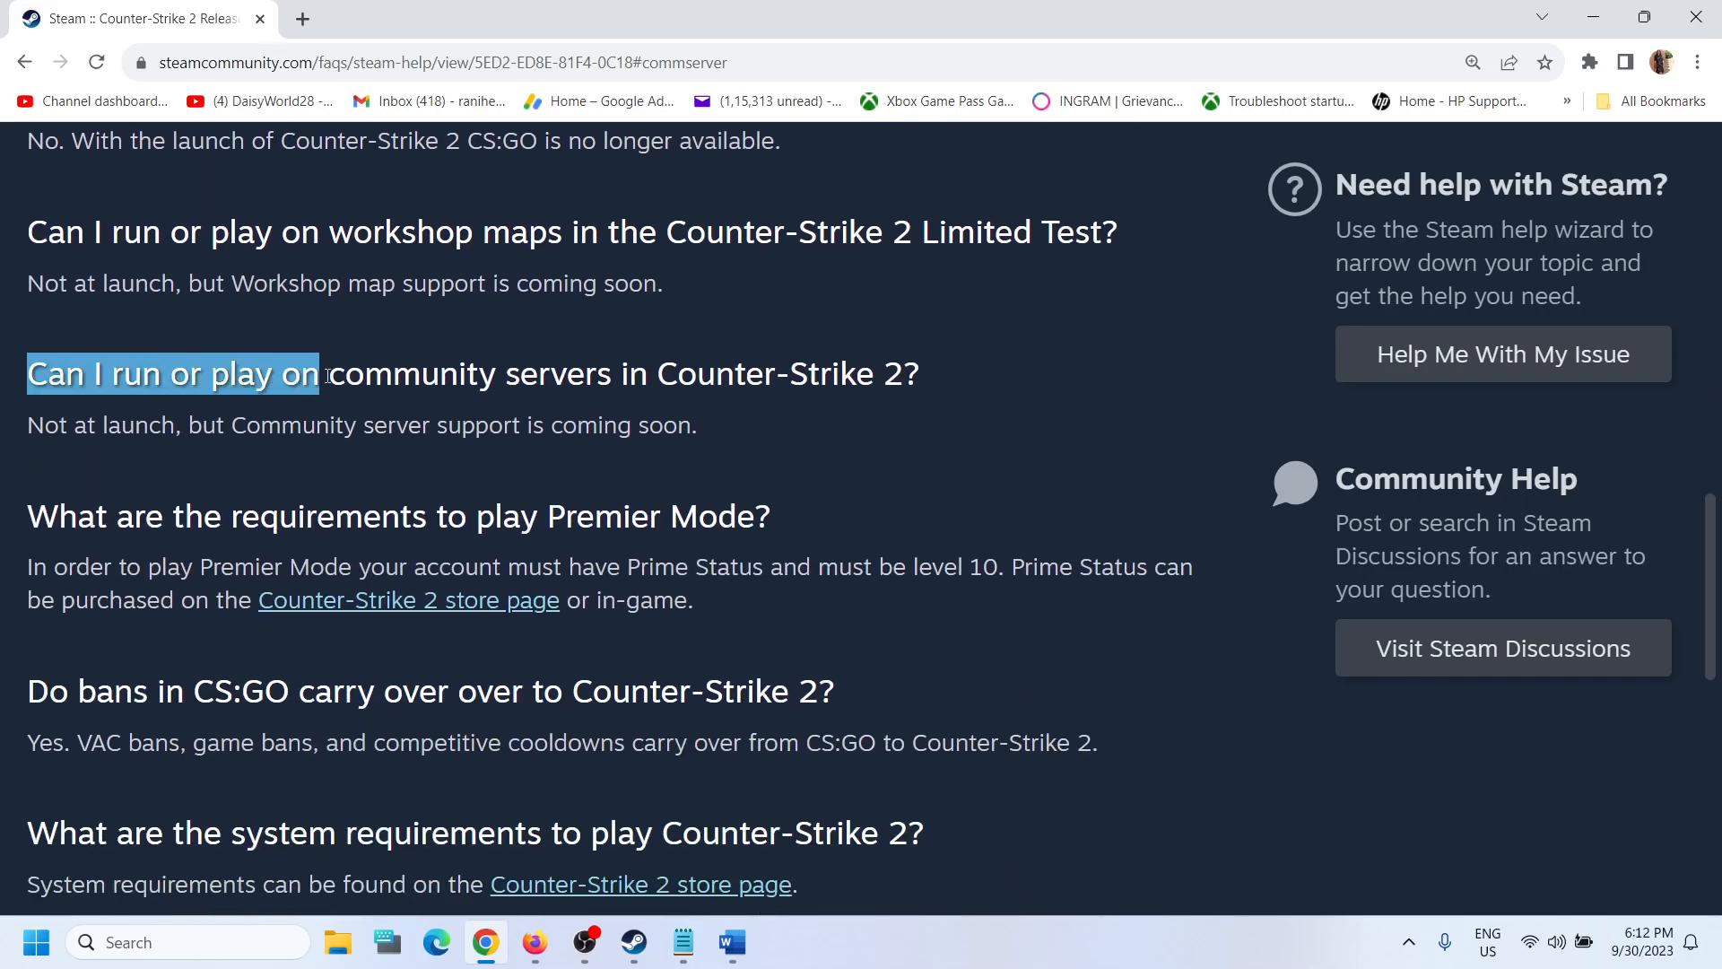
pyautogui.moveTo(318, 374); pyautogui.dragTo(769, 373)
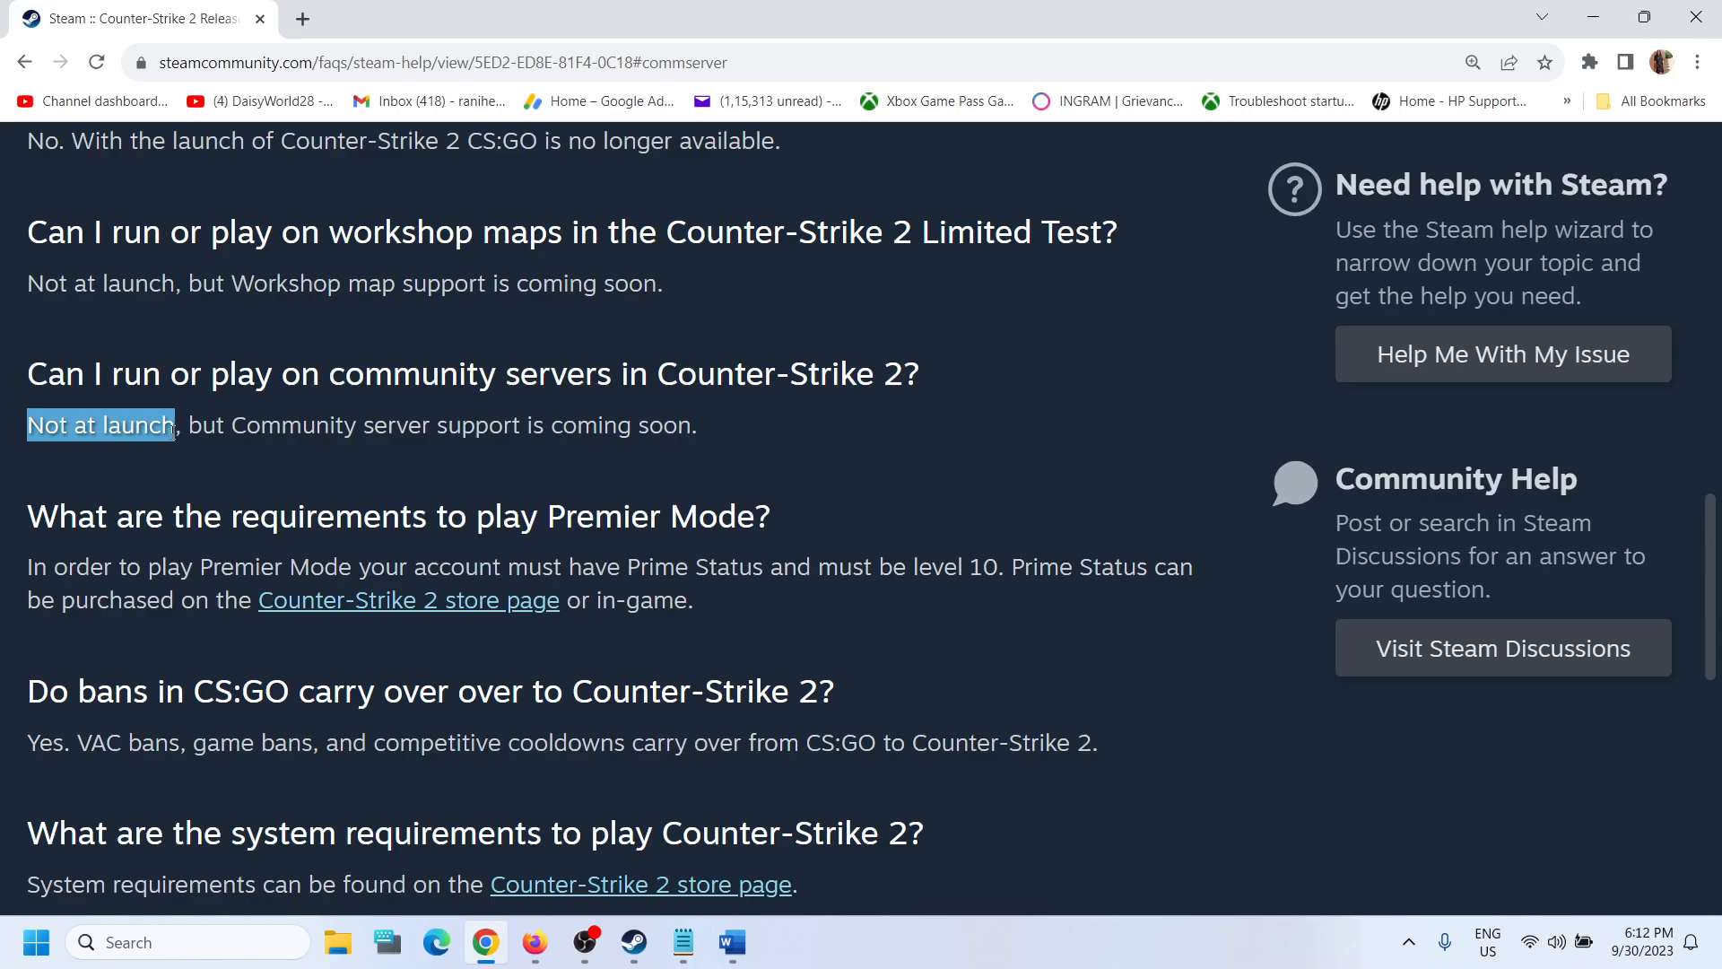
pyautogui.moveTo(190, 425); pyautogui.dragTo(395, 425)
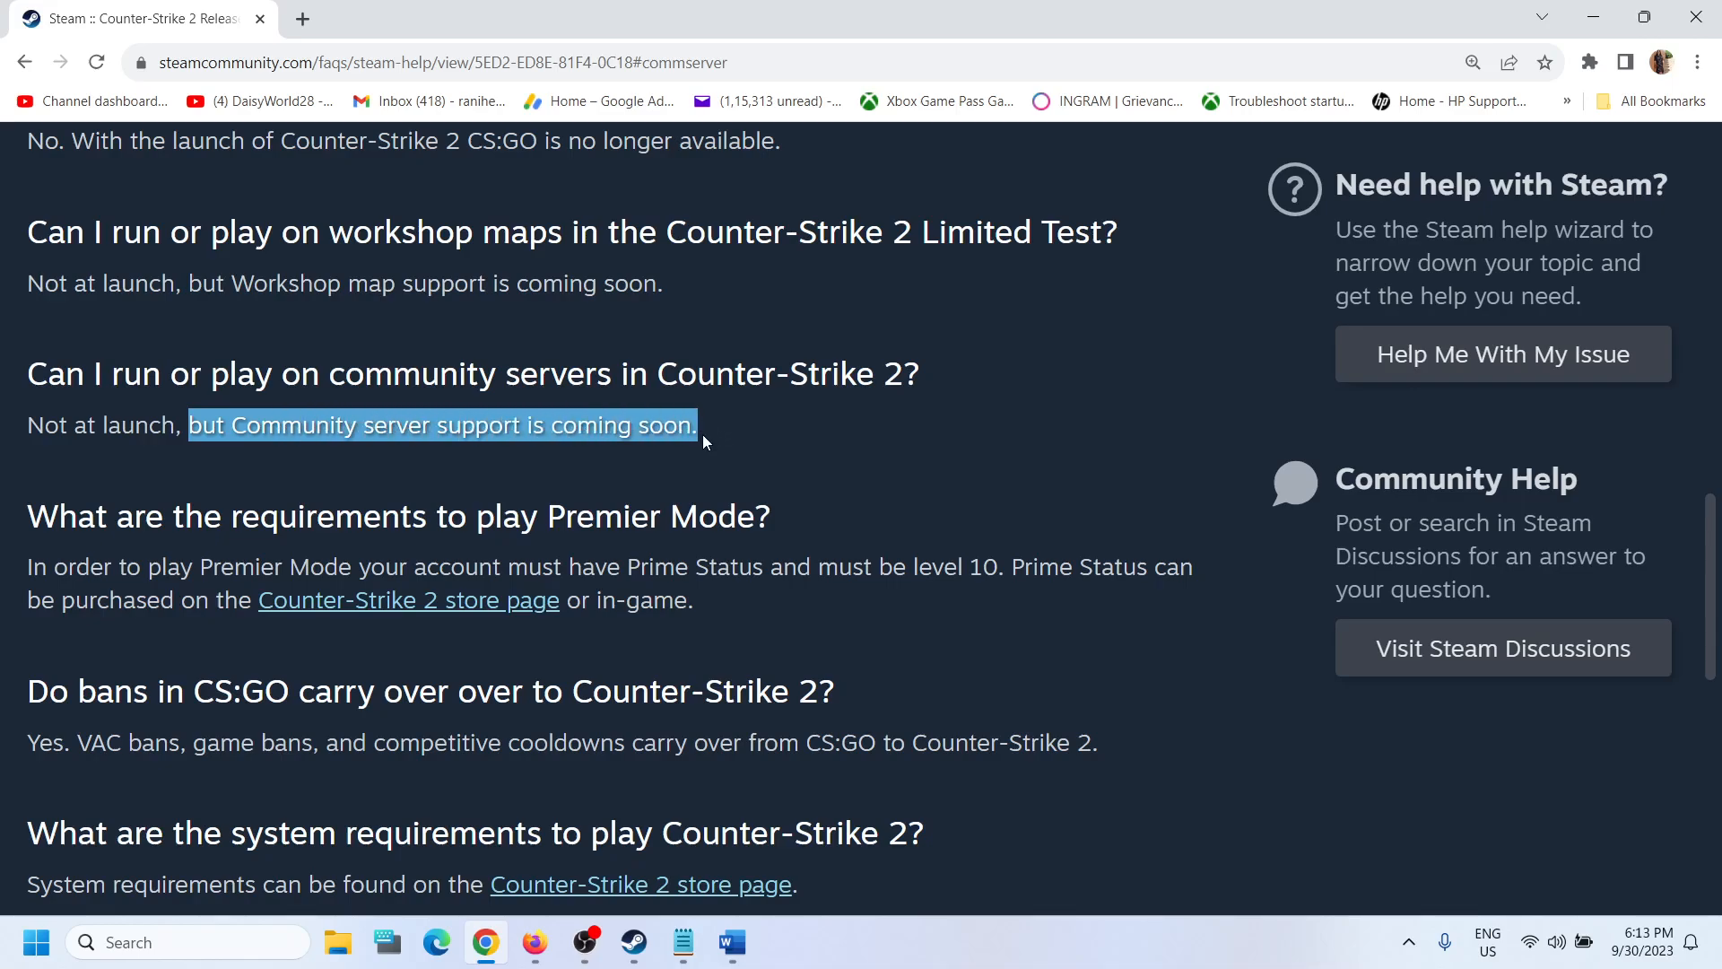
pyautogui.moveTo(703, 425); pyautogui.dragTo(104, 425)
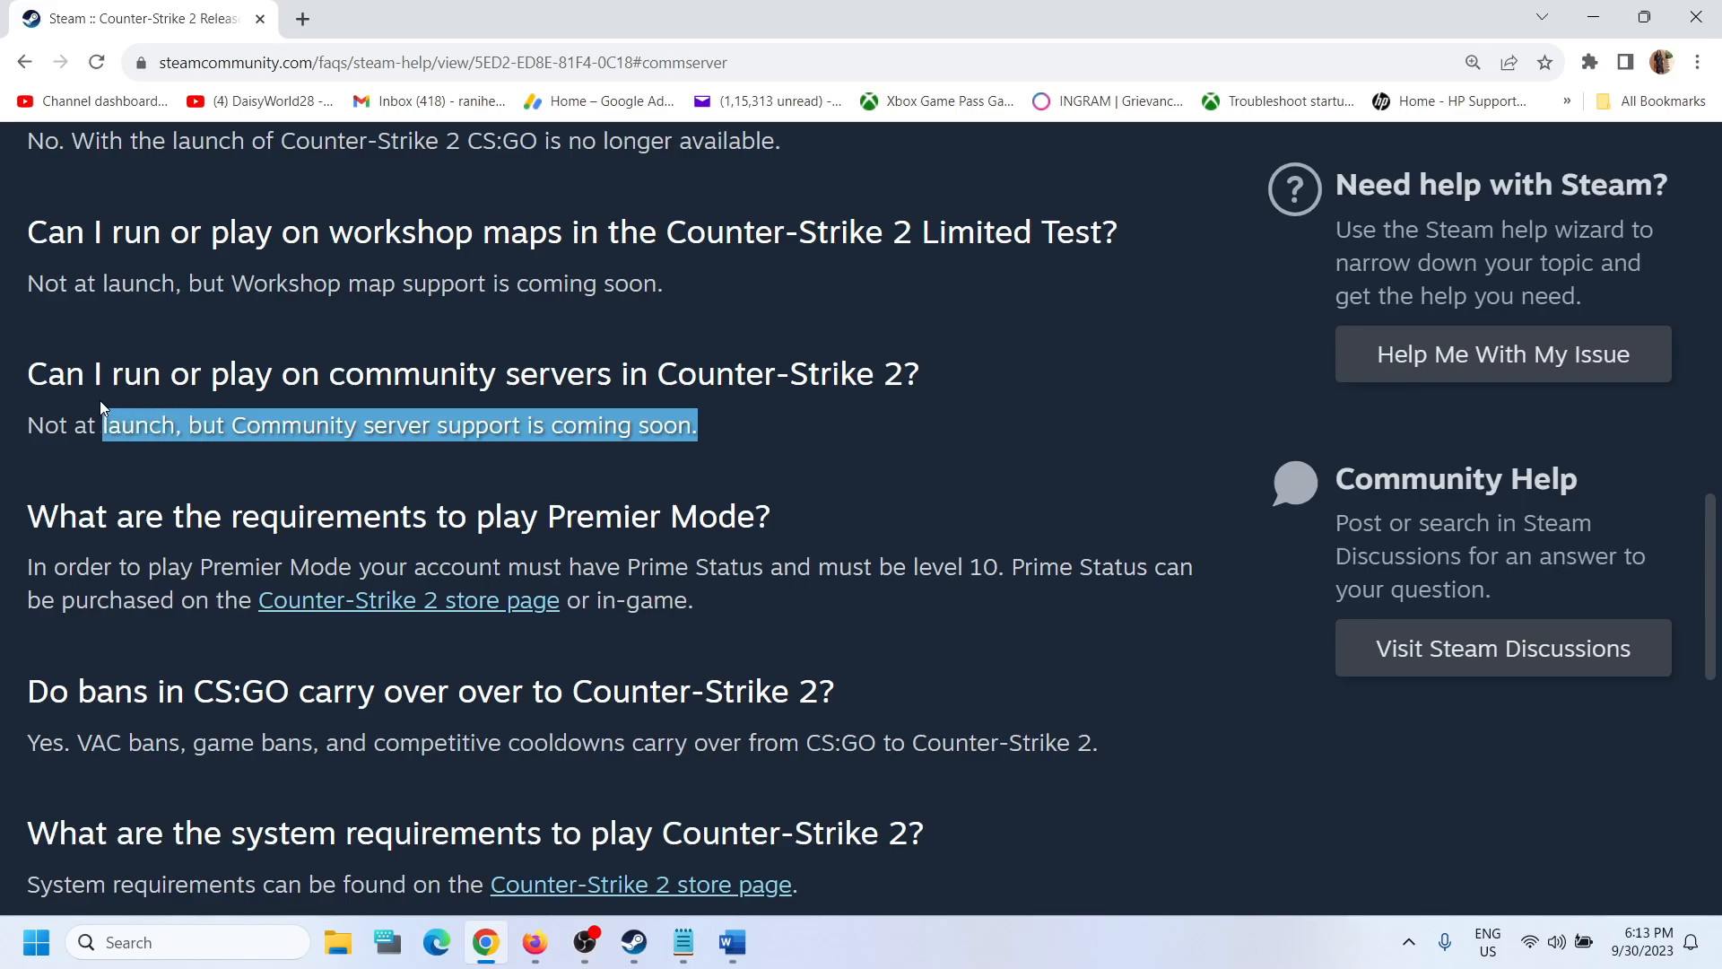
pyautogui.moveTo(104, 425); pyautogui.dragTo(44, 425)
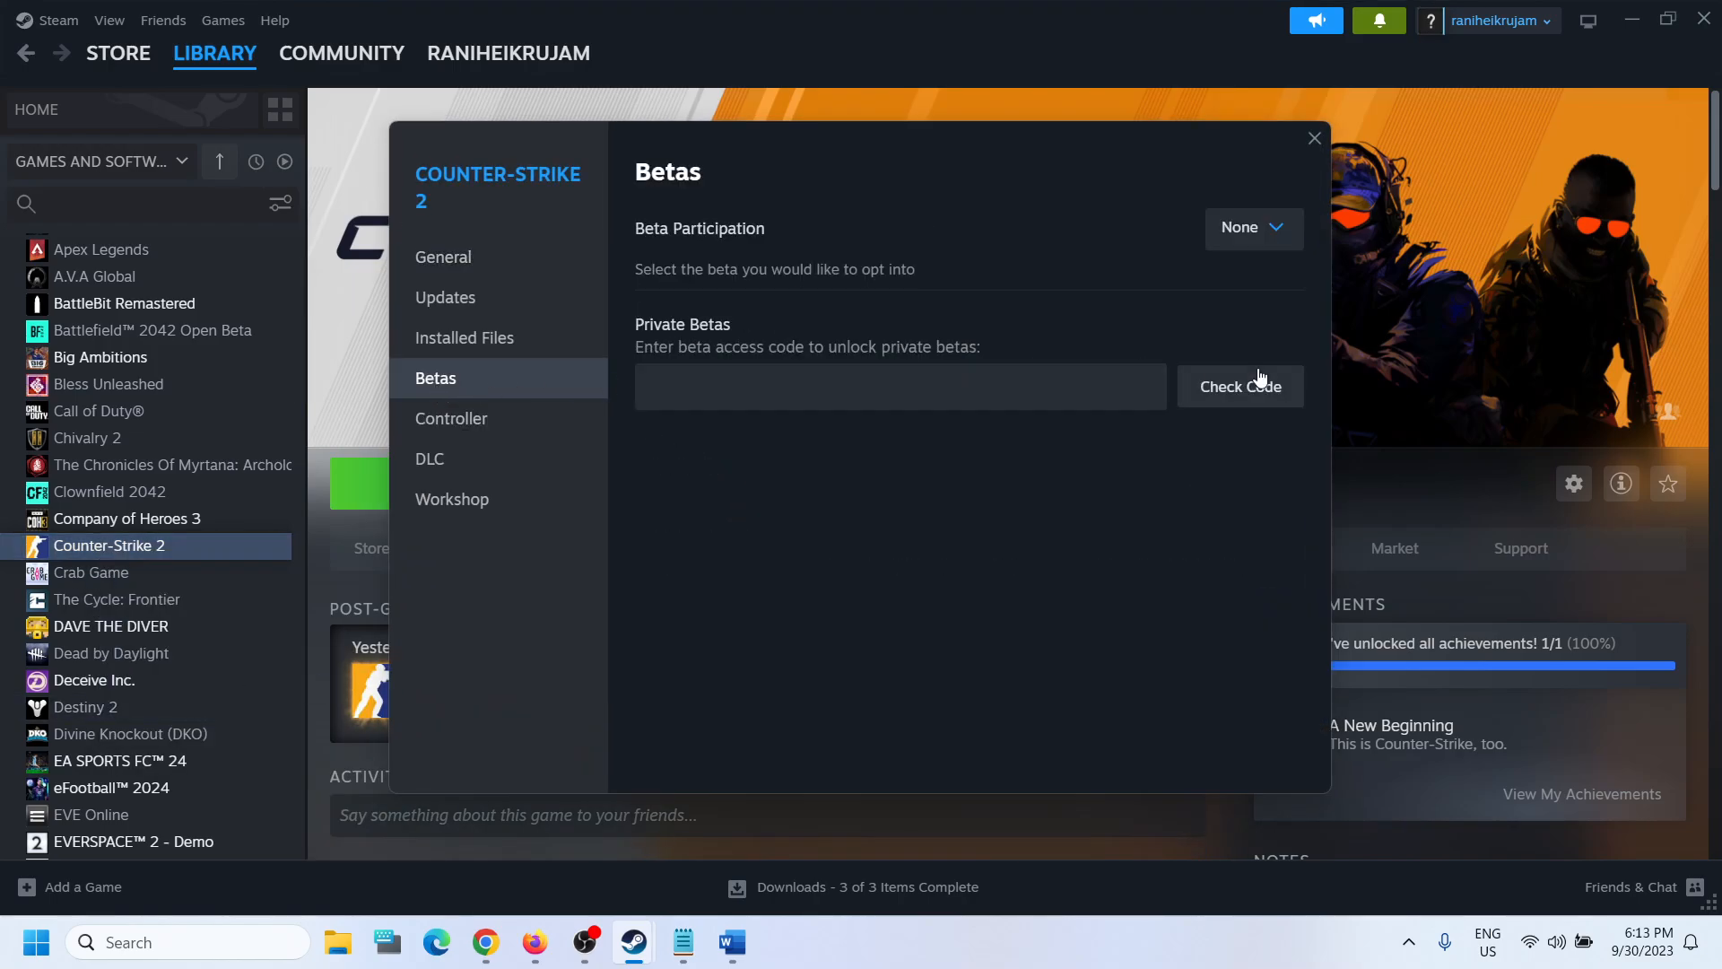
# Step: Select csgo_demo_viewer - 1.38.7.9 in the Counter-Strike 2 Beta Participation dropdown
pyautogui.click(1251, 227)
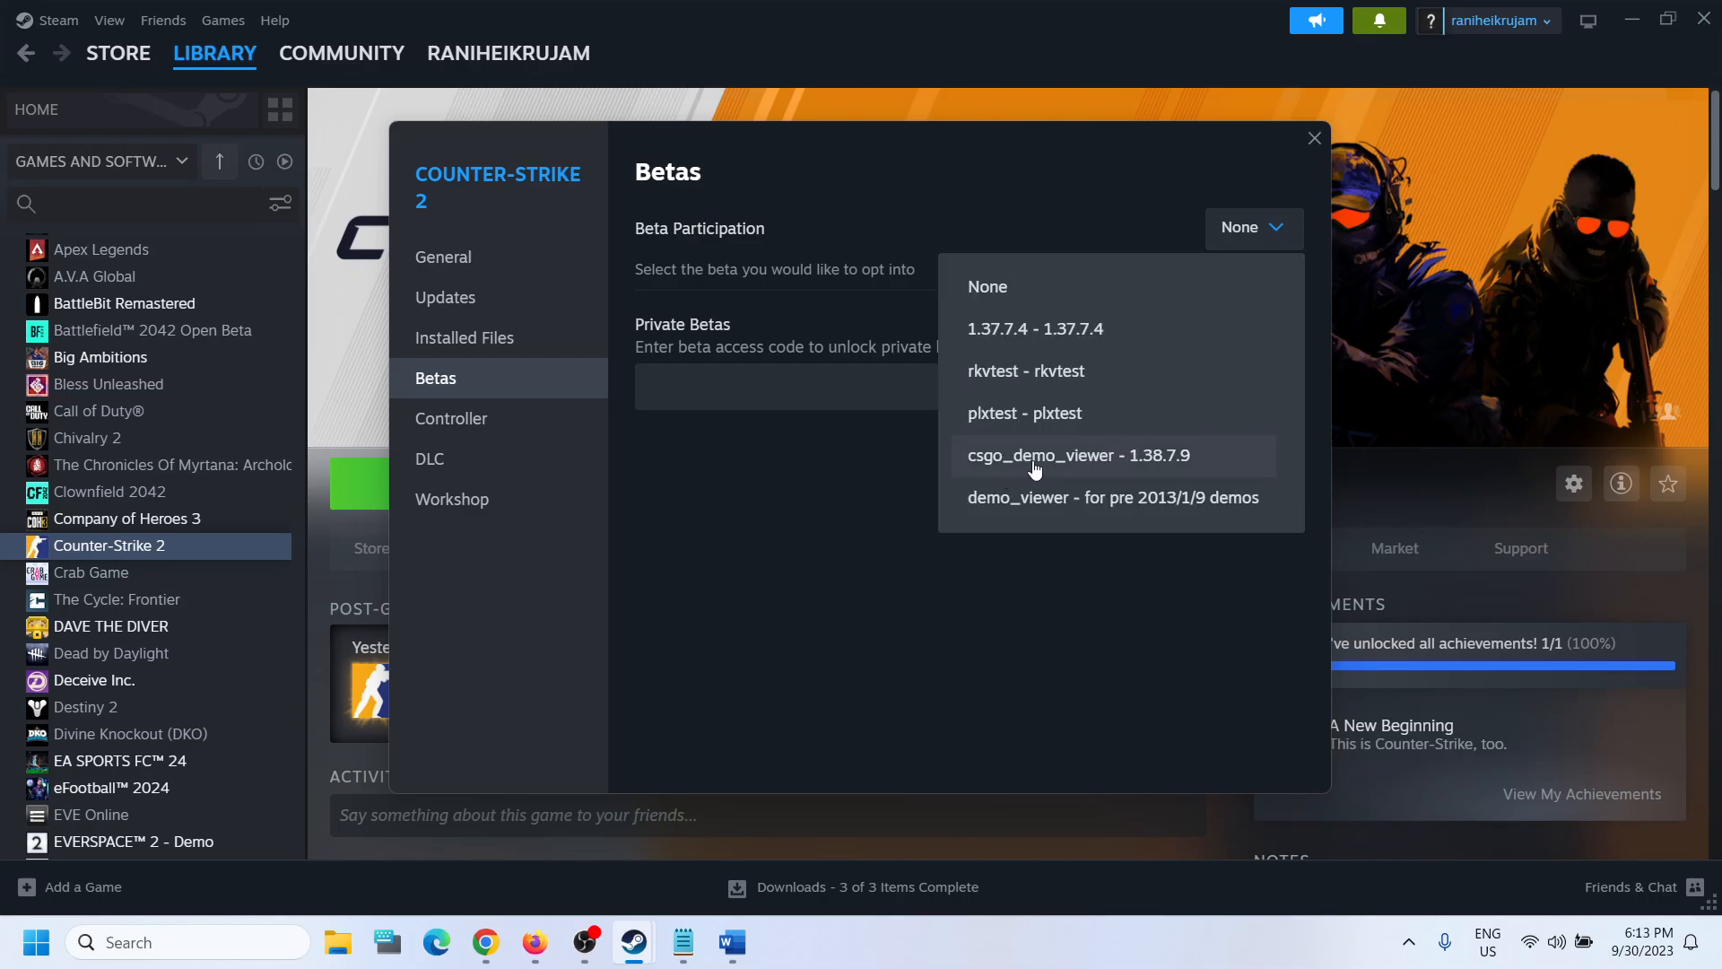
pyautogui.click(1078, 455)
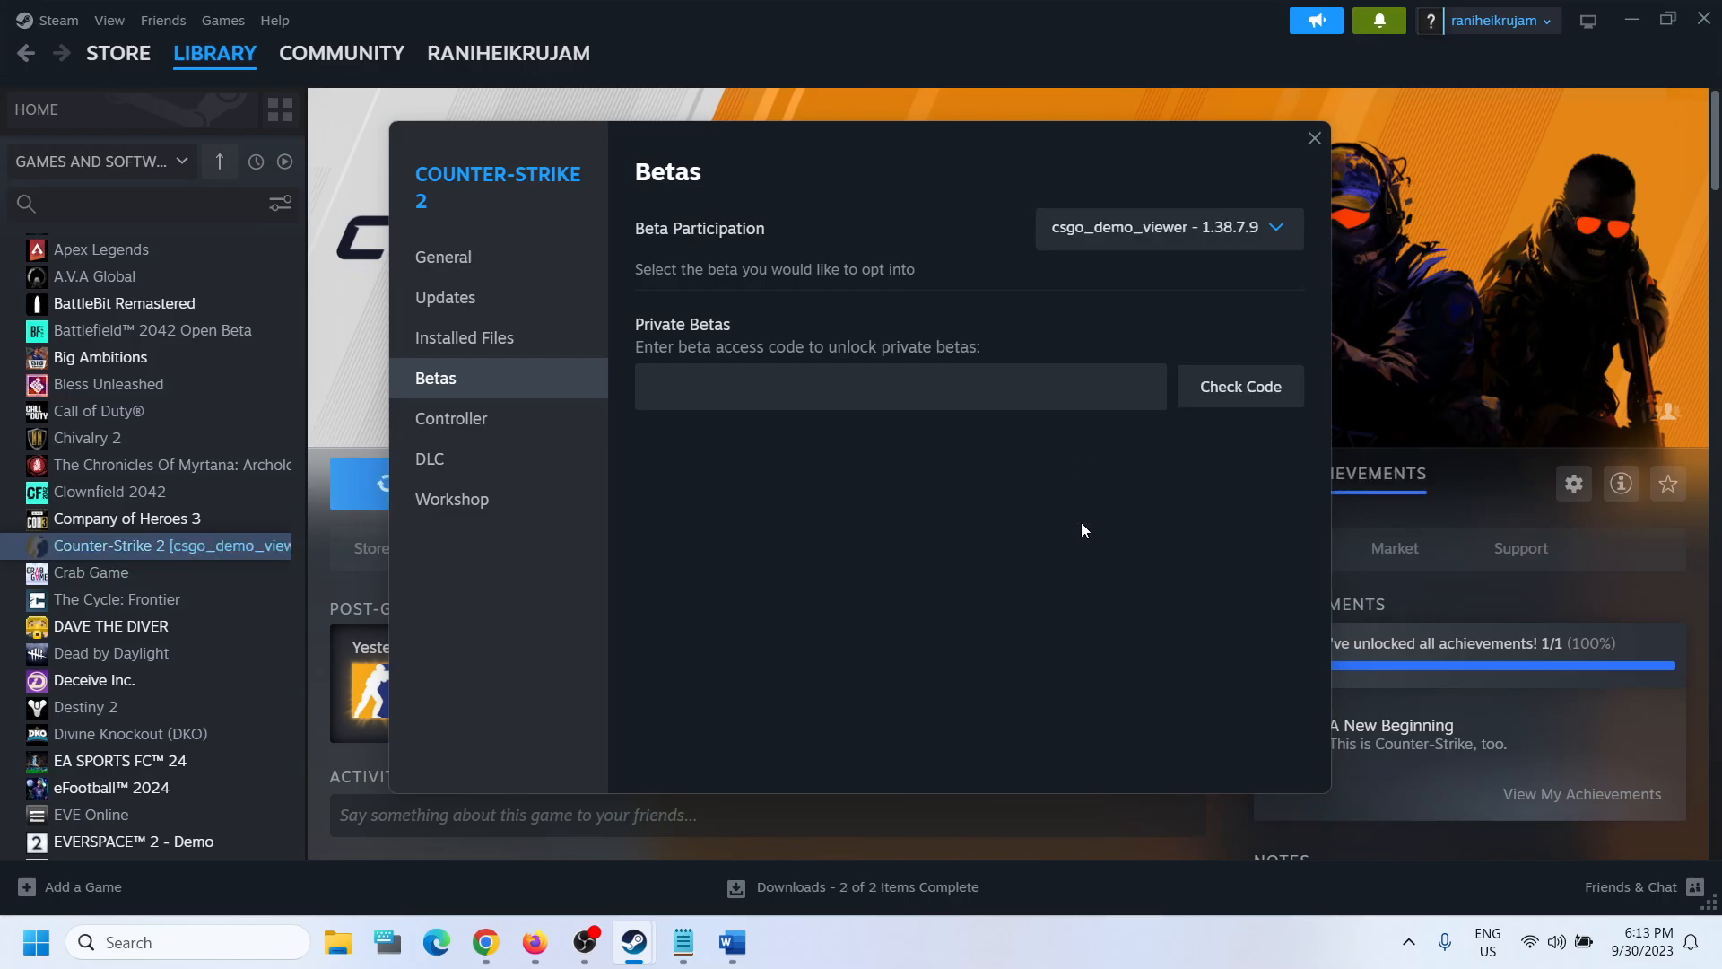
# Step: Close the Counter-Strike 2 Properties window so the beta update starts downloading
pyautogui.click(1312, 138)
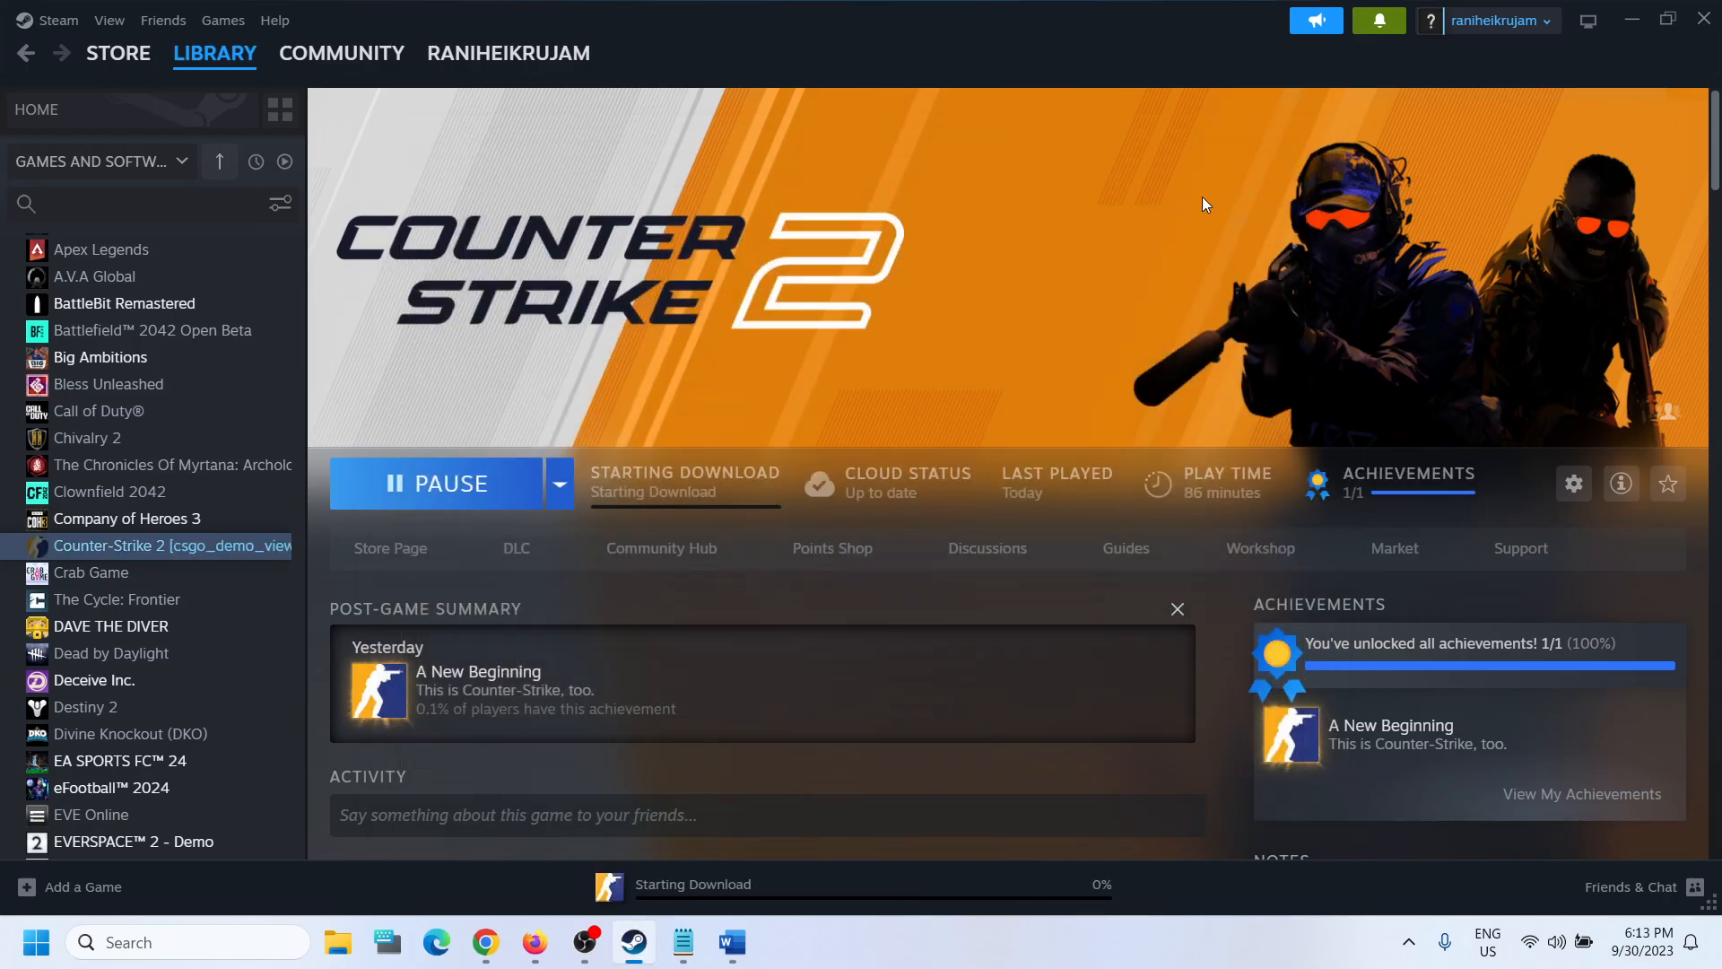
pyautogui.moveTo(692, 513)
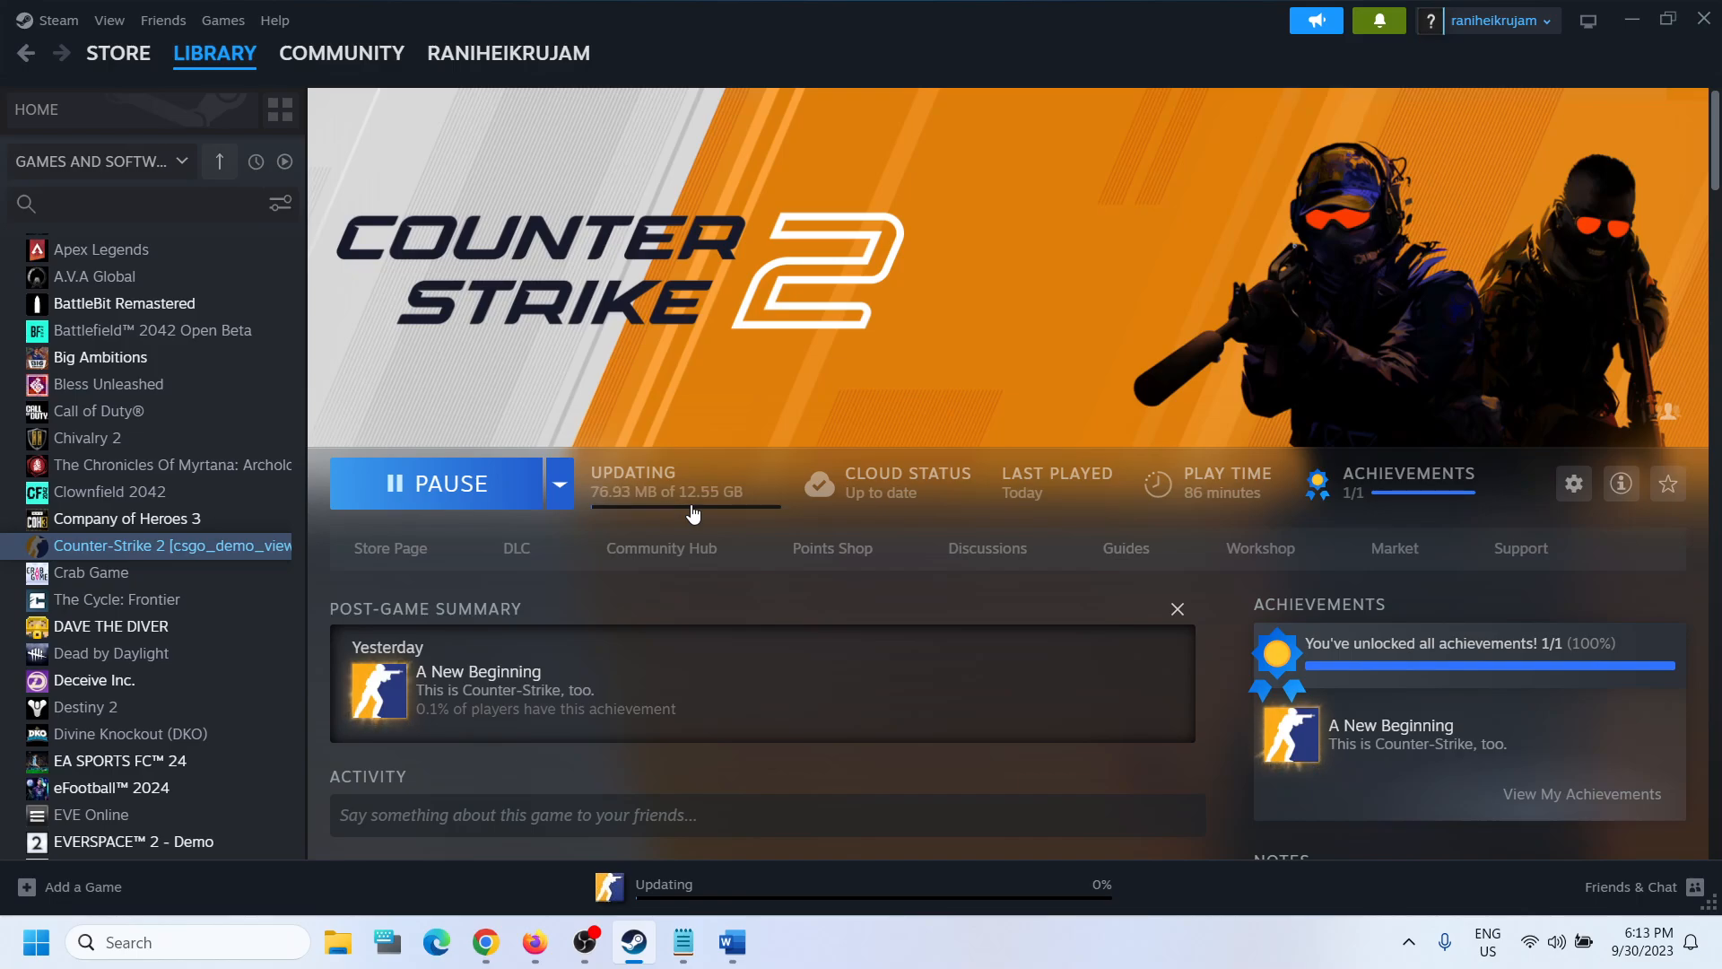
pyautogui.moveTo(1194, 959)
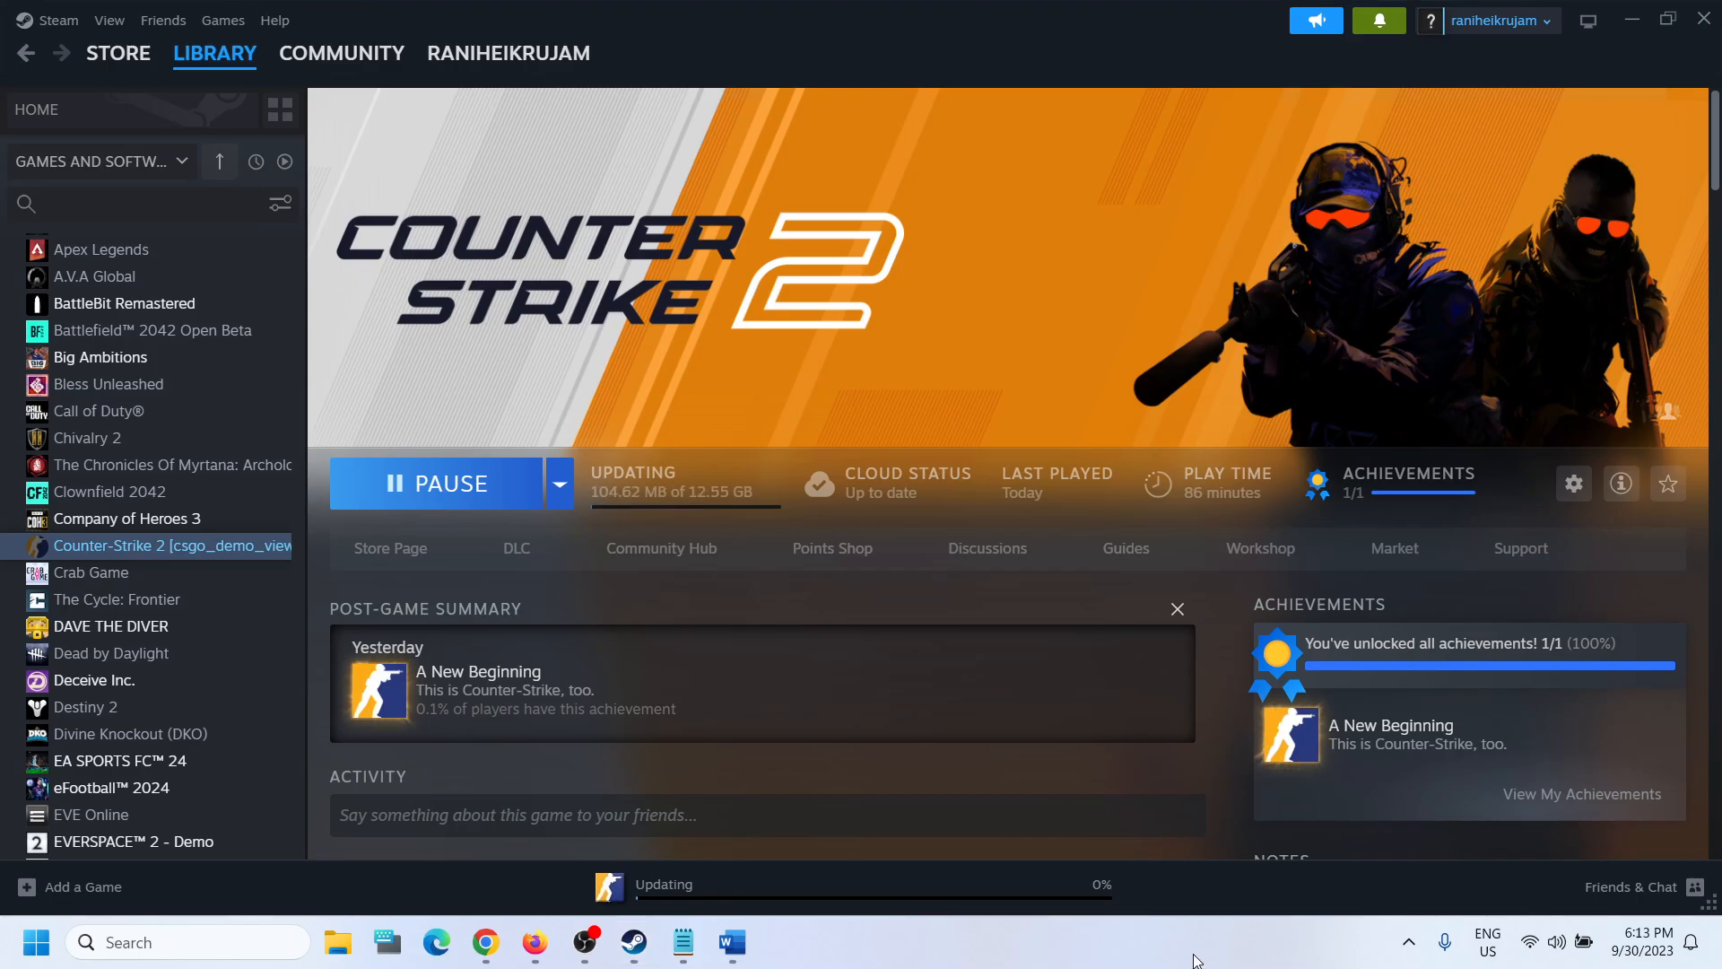